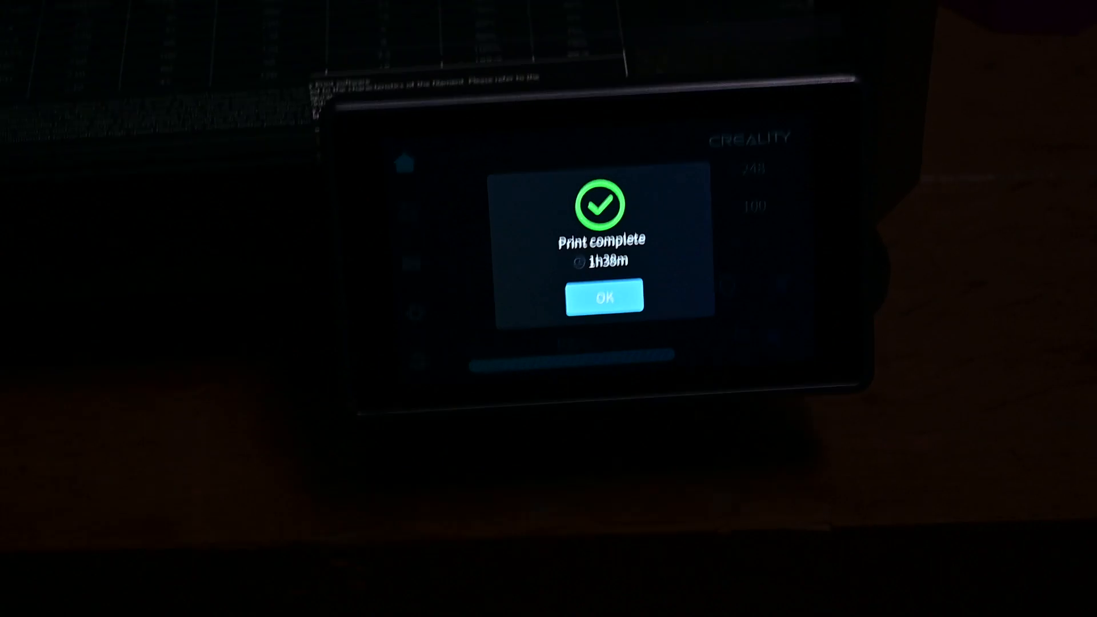
Step: Acknowledge the finished holder print and view the nozzle and bed temperature graph
left_click(606, 296)
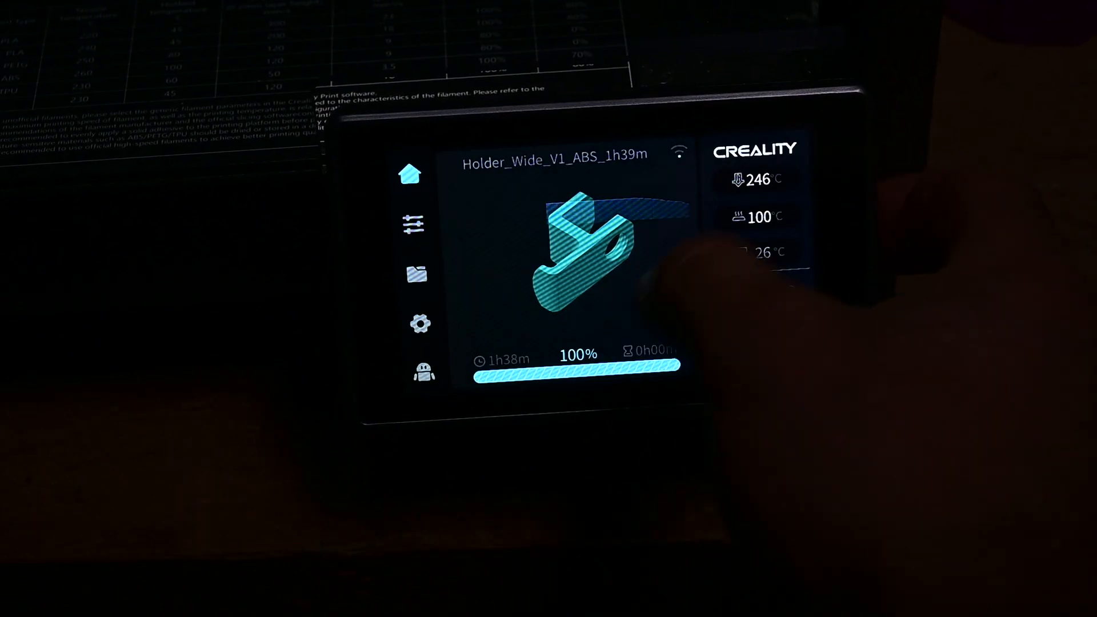
left_click(755, 180)
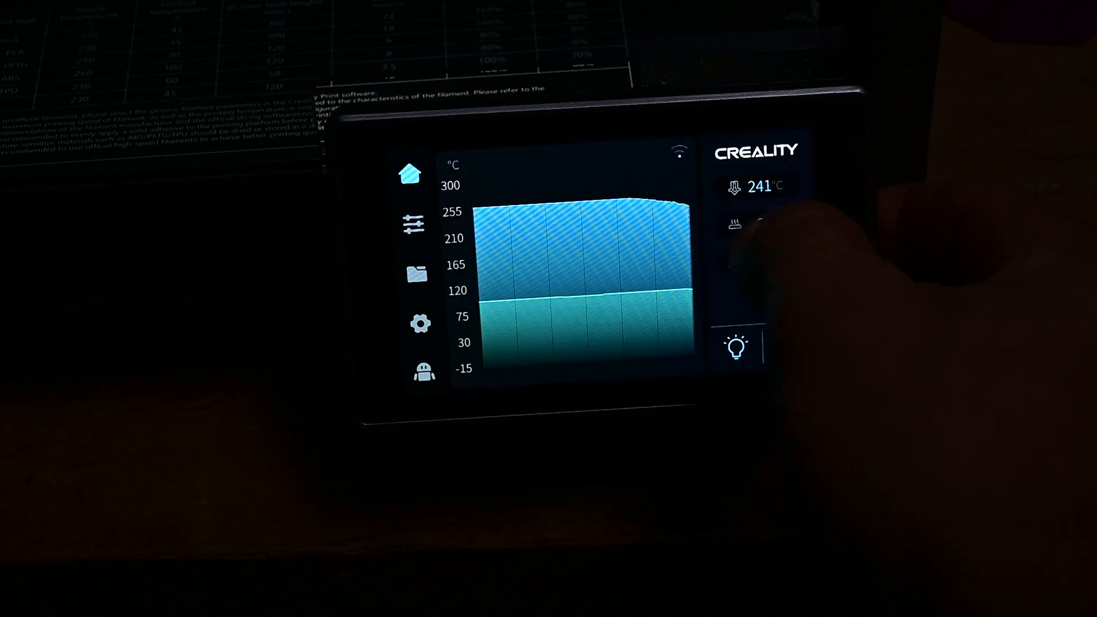
left_click(755, 187)
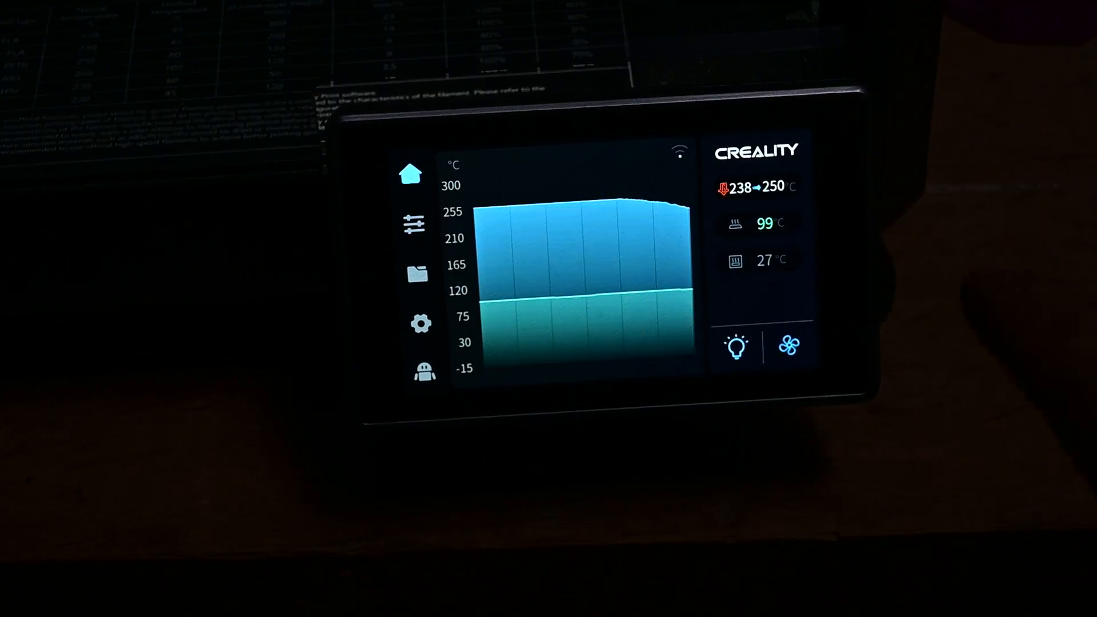
left_click(417, 274)
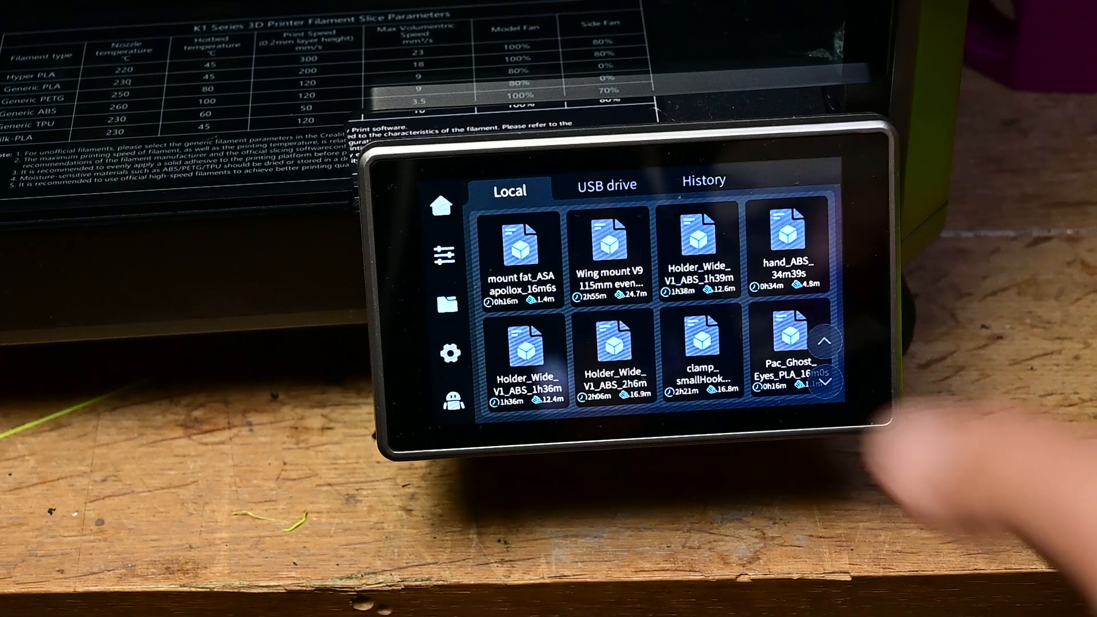
Step: Open the Wing mount V9 ASA file's print preview from local storage
left_click(608, 259)
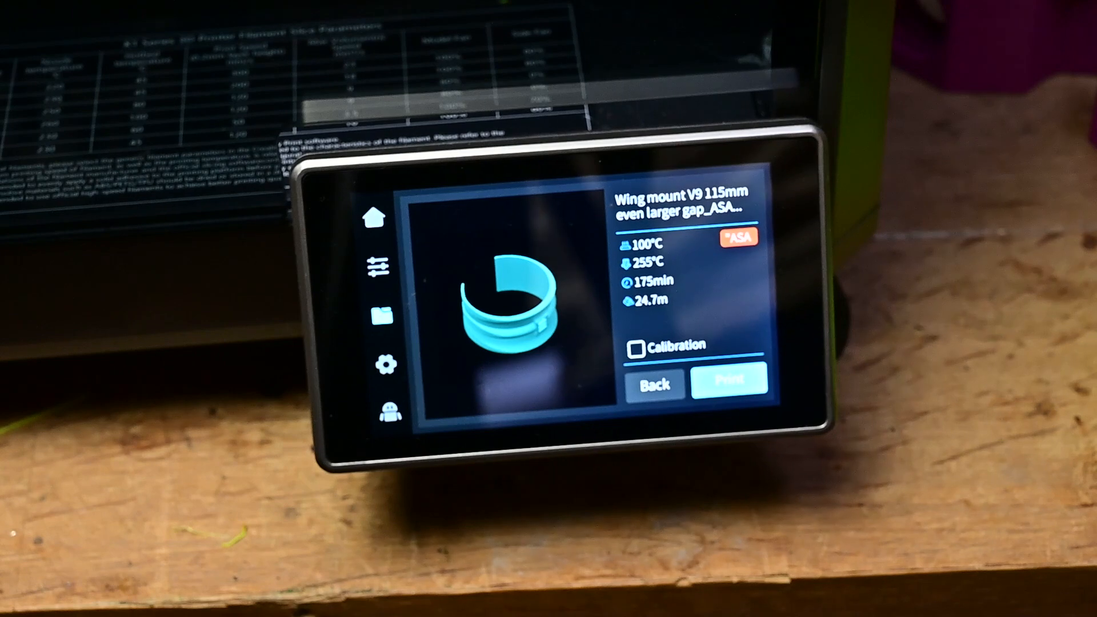
left_click(730, 380)
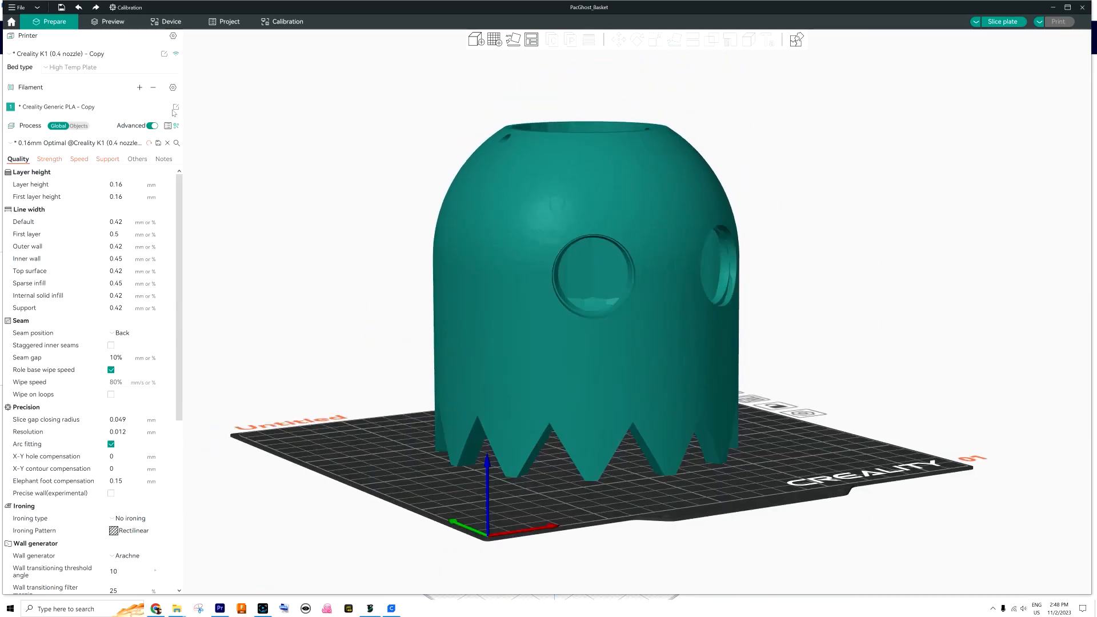
left_click(91, 106)
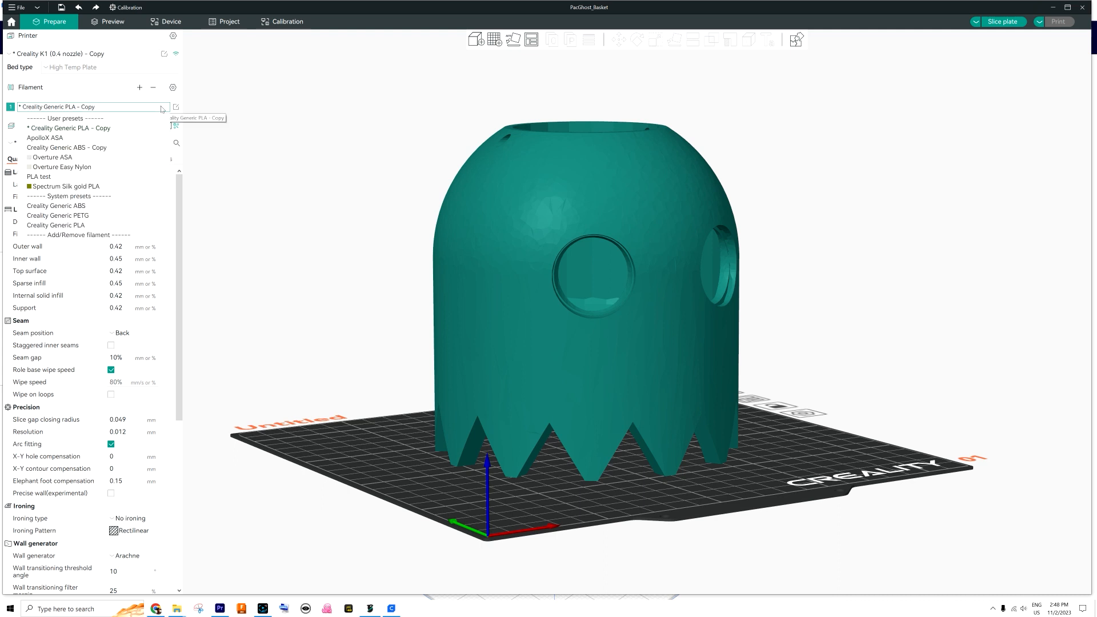
left_click(92, 106)
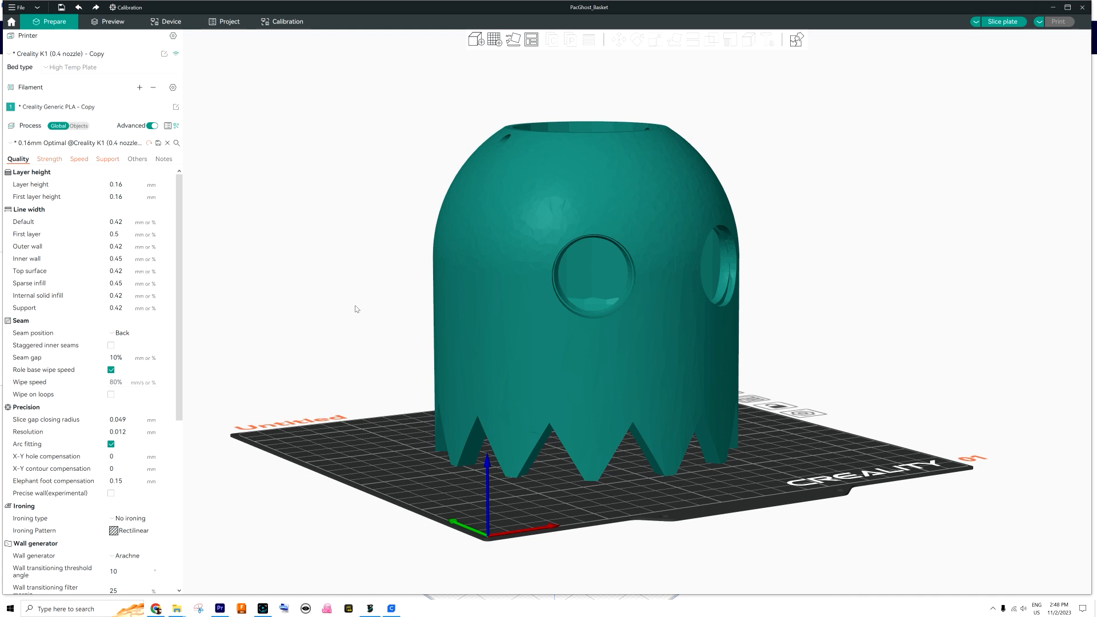
mouse_move(348, 311)
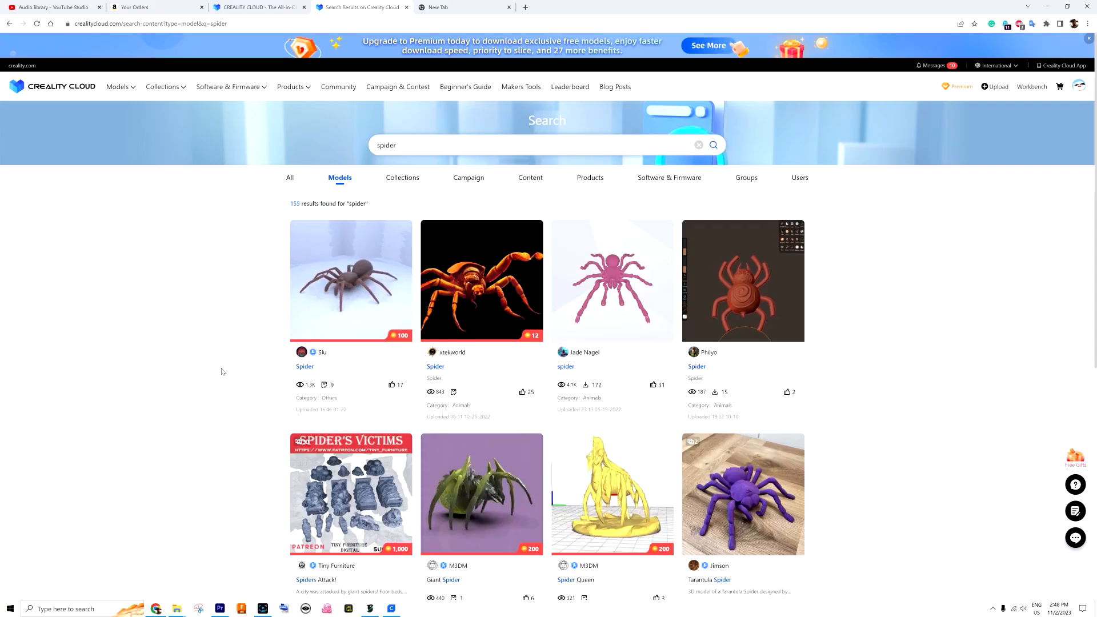
Step: Browse the spider model search results and open Jade Nagel's pink spider model
scroll("down", 3)
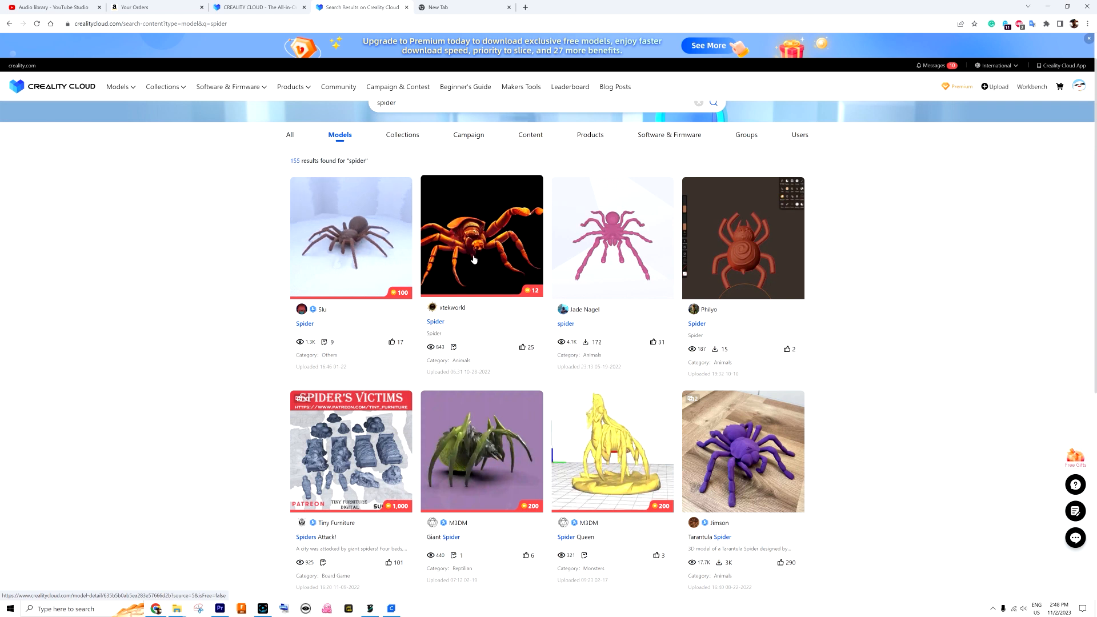
scroll("down", 3)
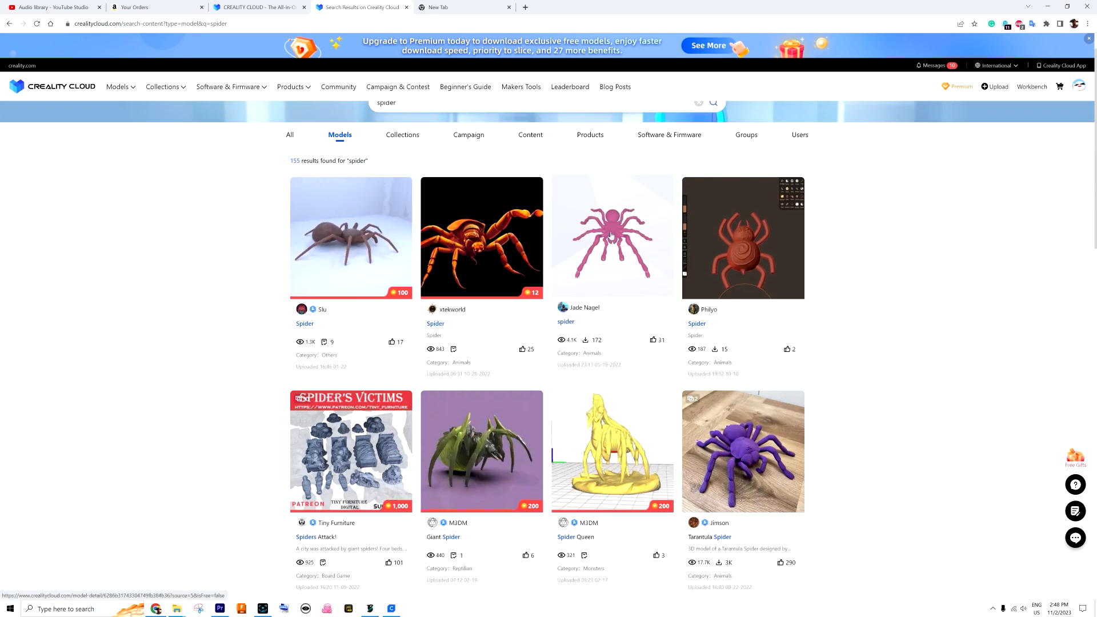
left_click(611, 236)
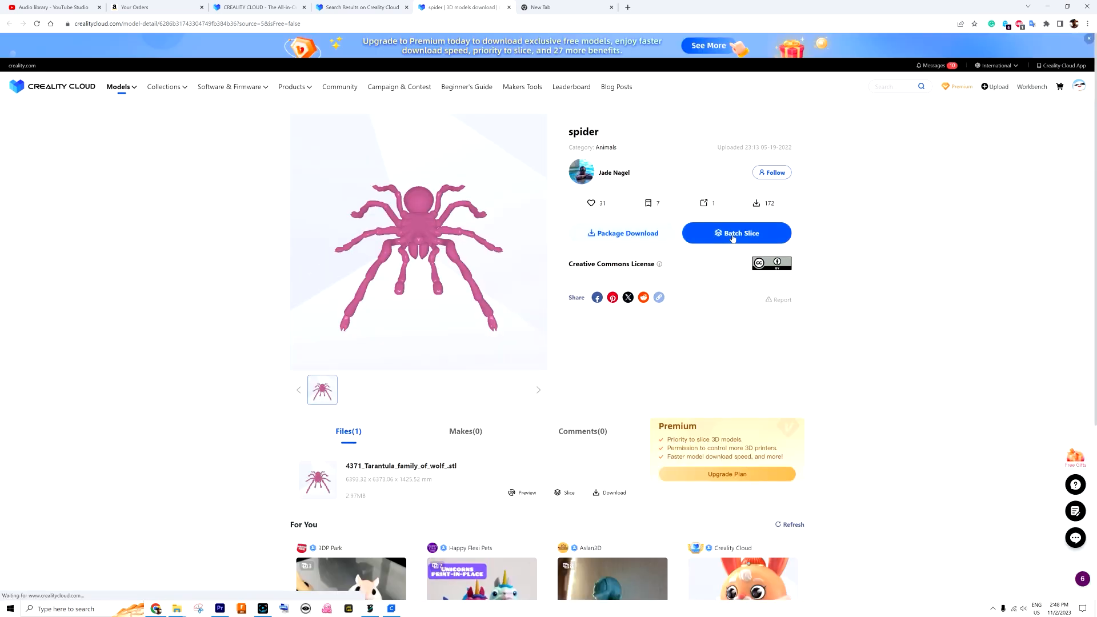
Step: Launch Batch Slice to open the pink spider model in the online slicer
left_click(736, 234)
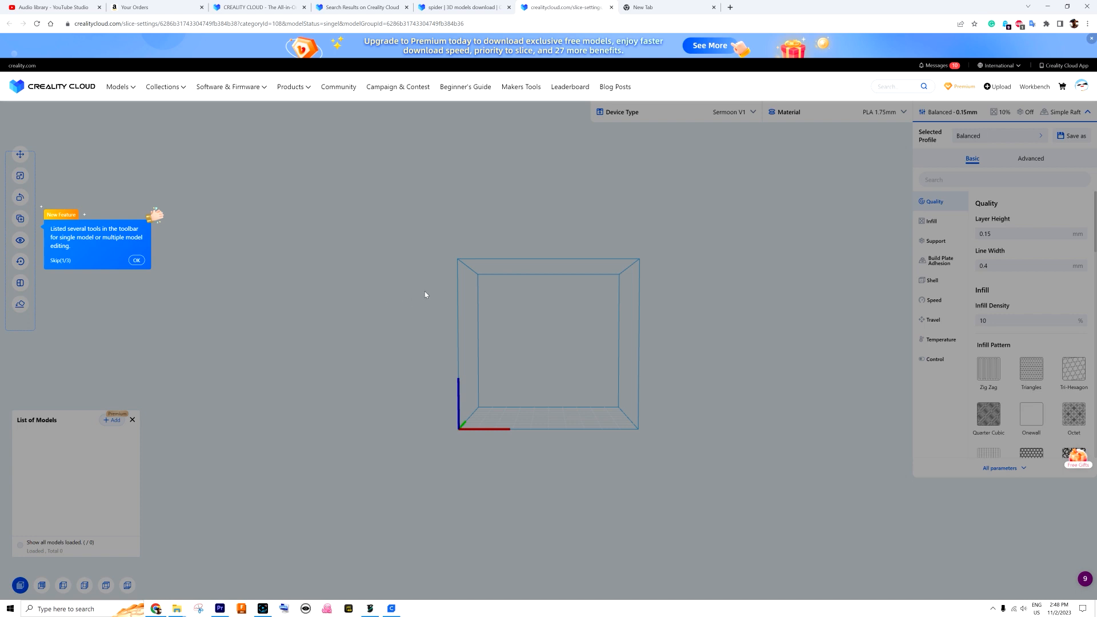
mouse_move(529, 399)
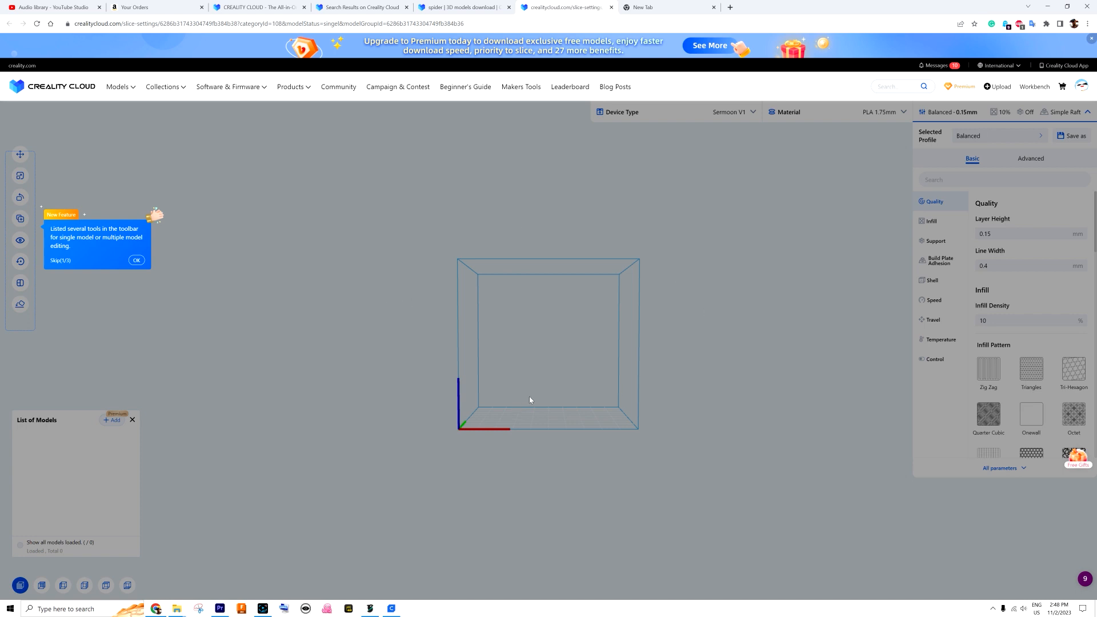
Step: Dismiss the New Feature tip and confirm auto-resizing the spider to fit the build volume
left_click(137, 260)
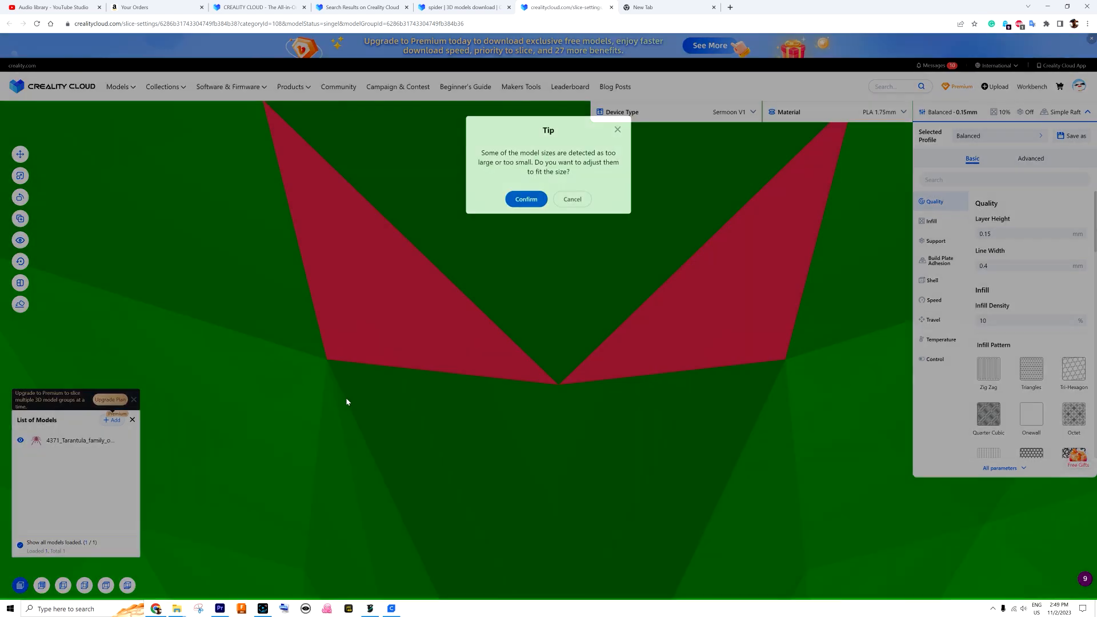
left_click(526, 198)
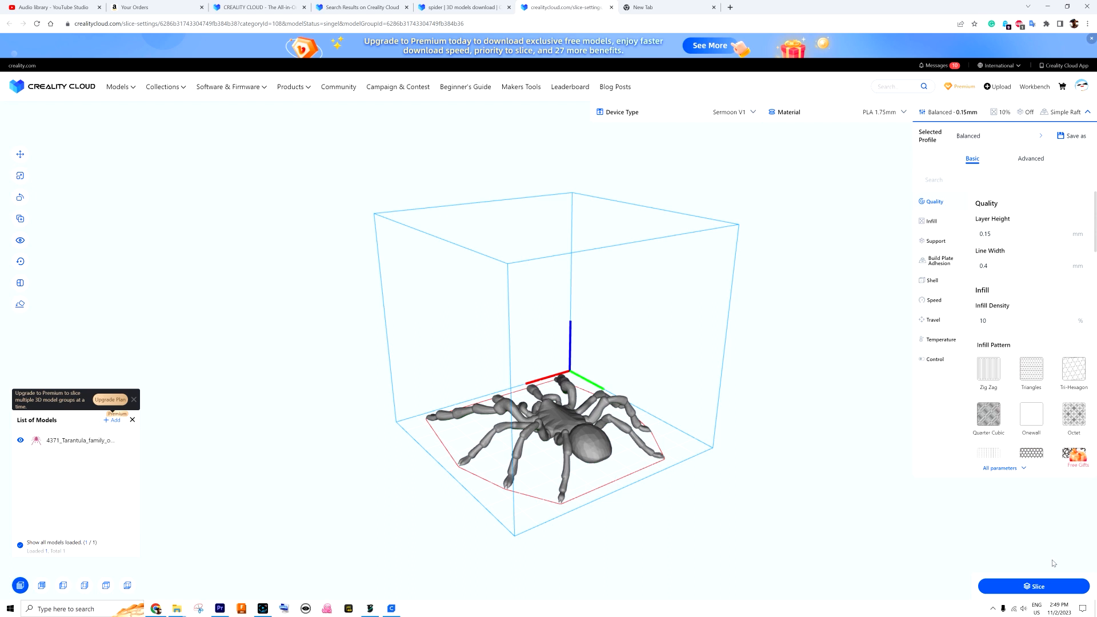
mouse_move(781, 242)
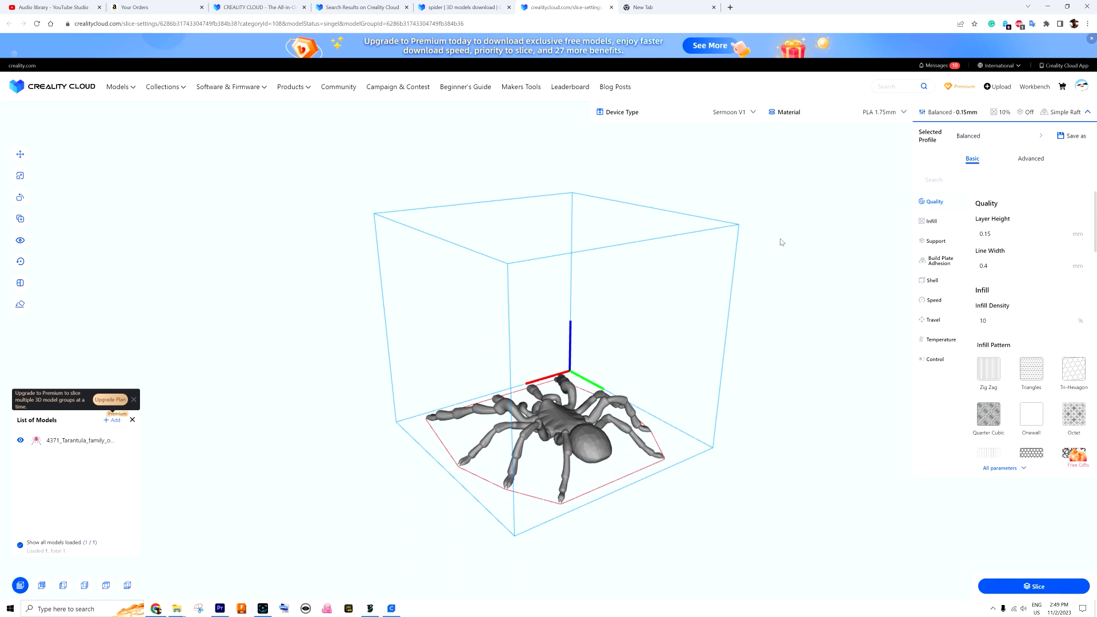
mouse_move(977, 103)
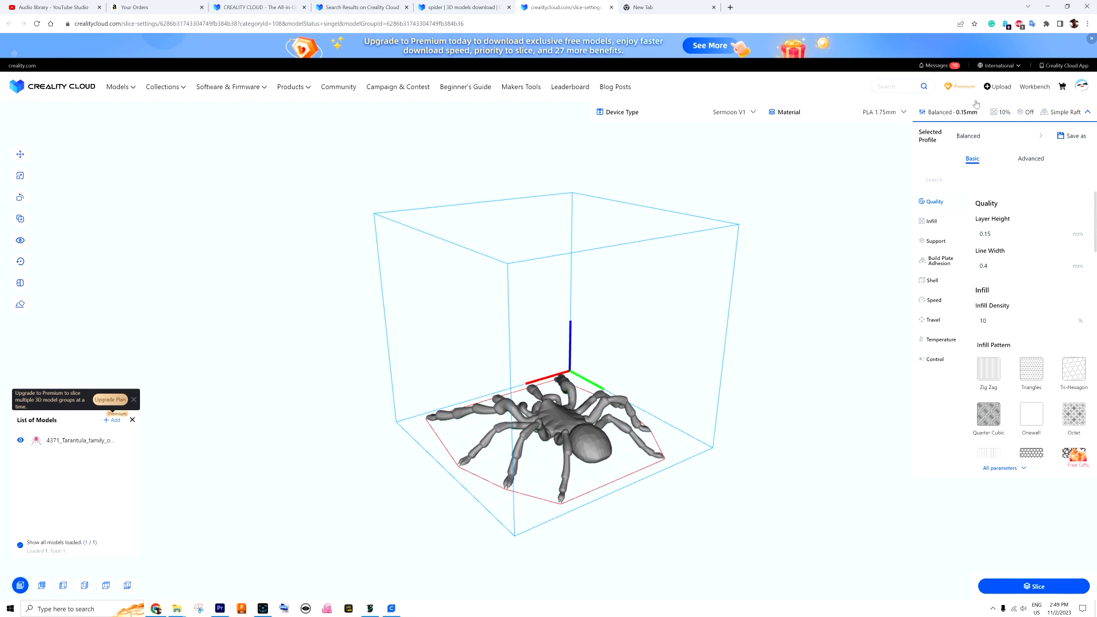
Step: Open the Creality k1's live camera view from the Workbench device list
left_click(1035, 87)
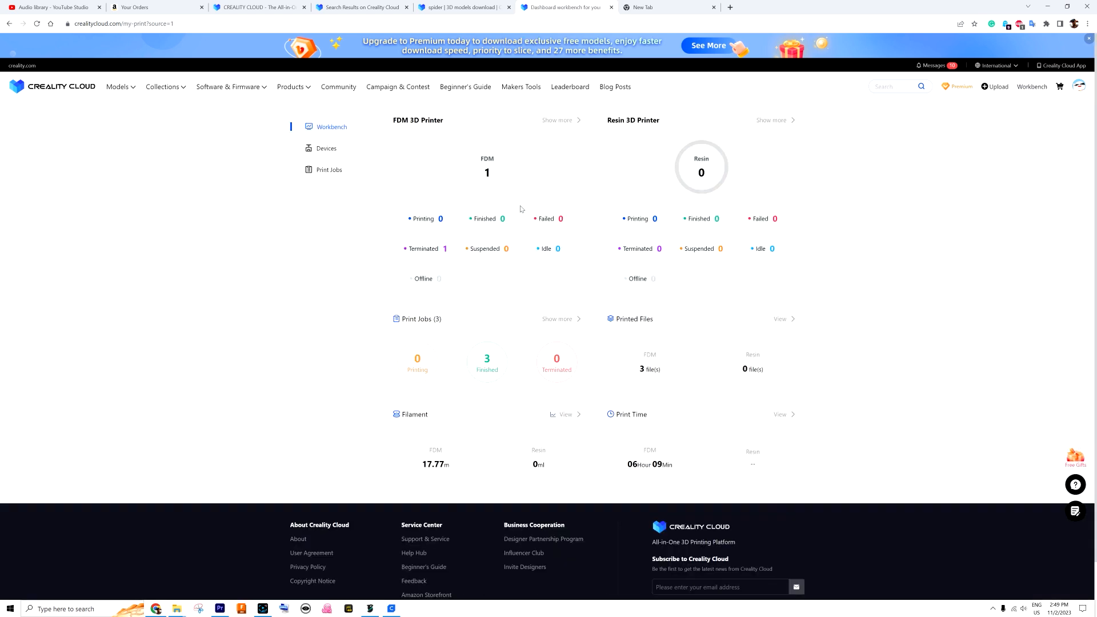
left_click(326, 147)
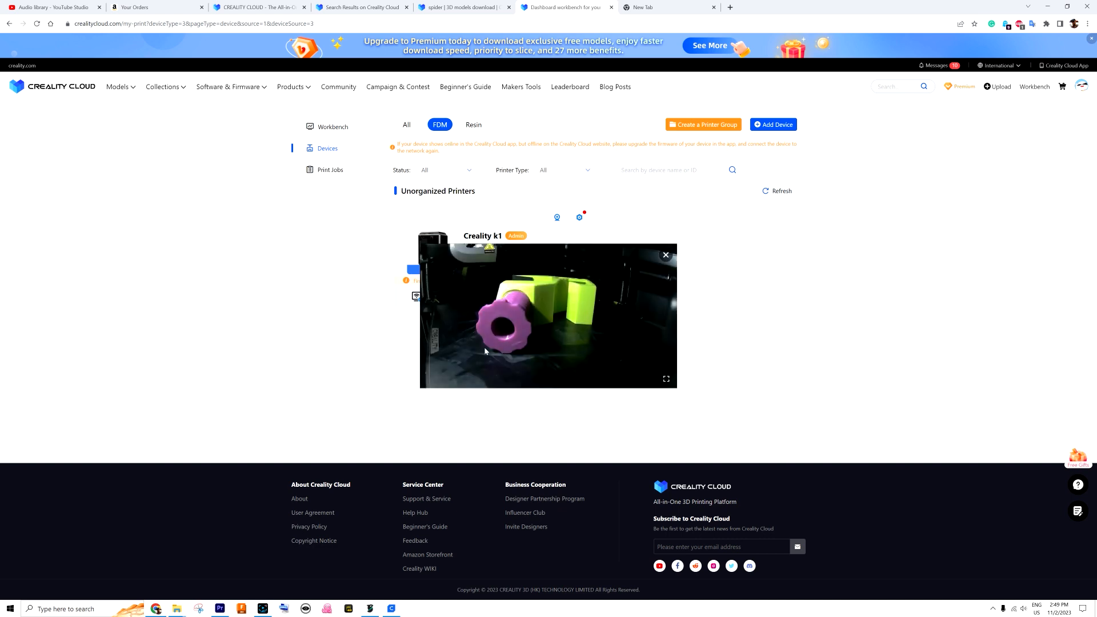
mouse_move(551, 340)
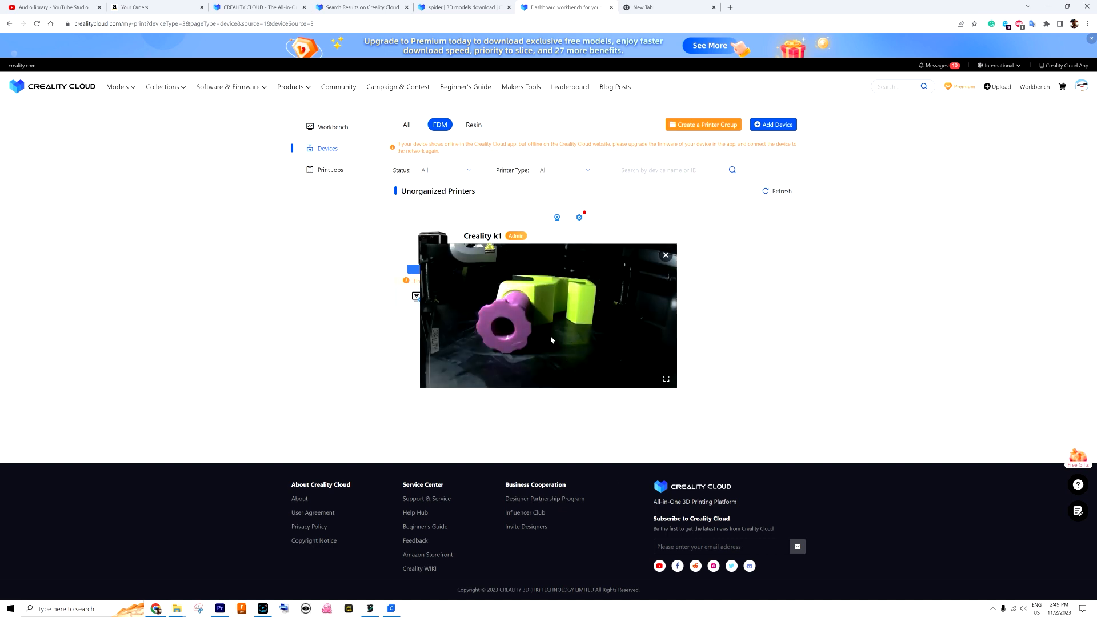
left_click(664, 254)
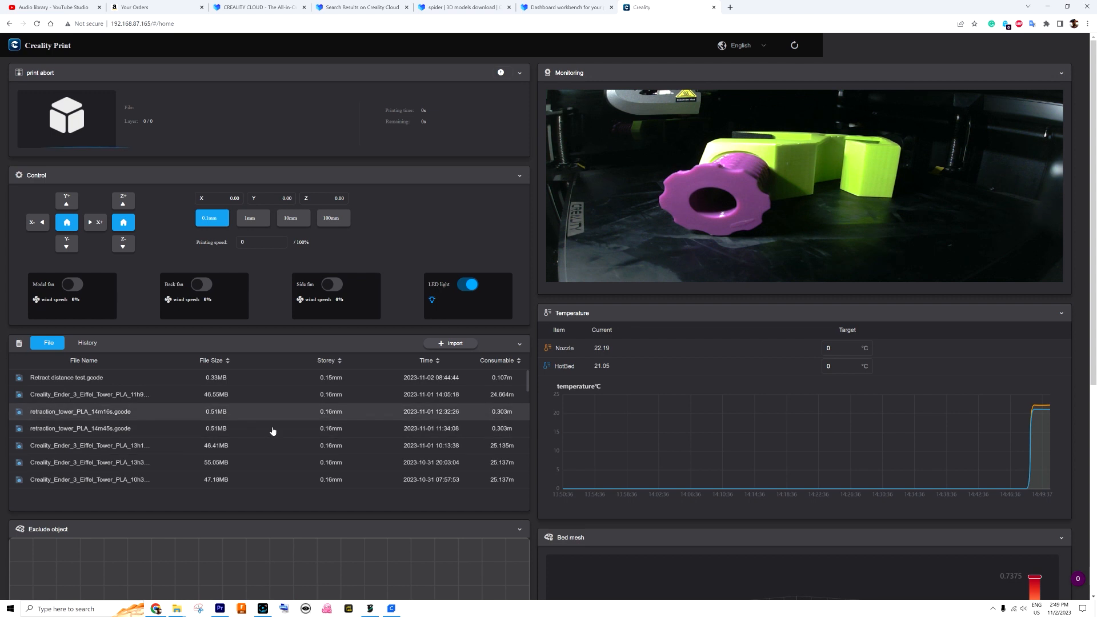
mouse_move(402, 231)
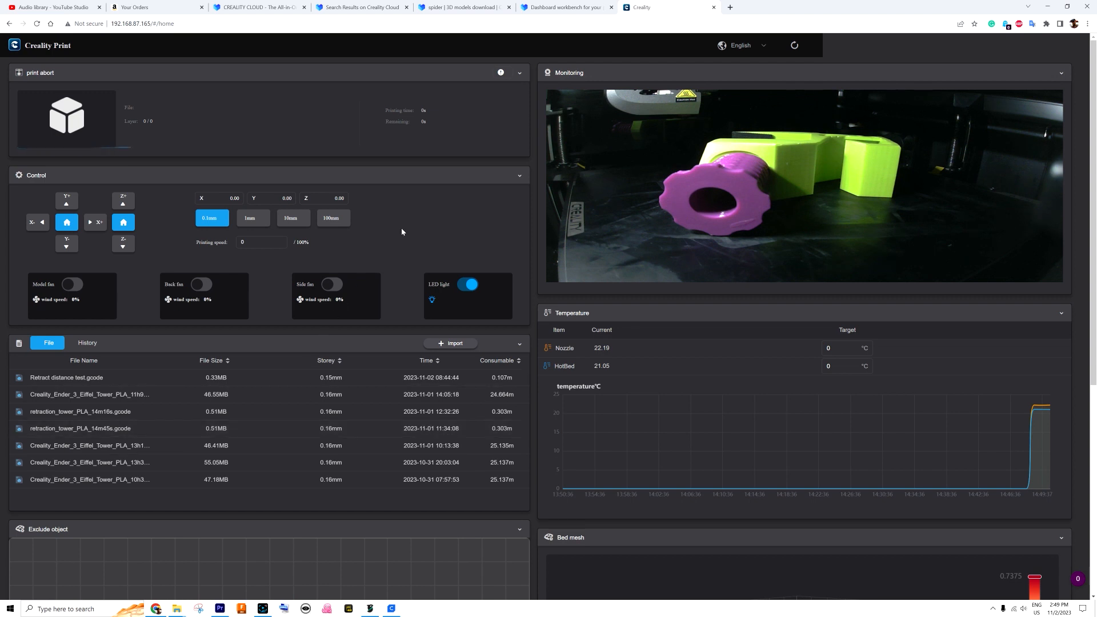